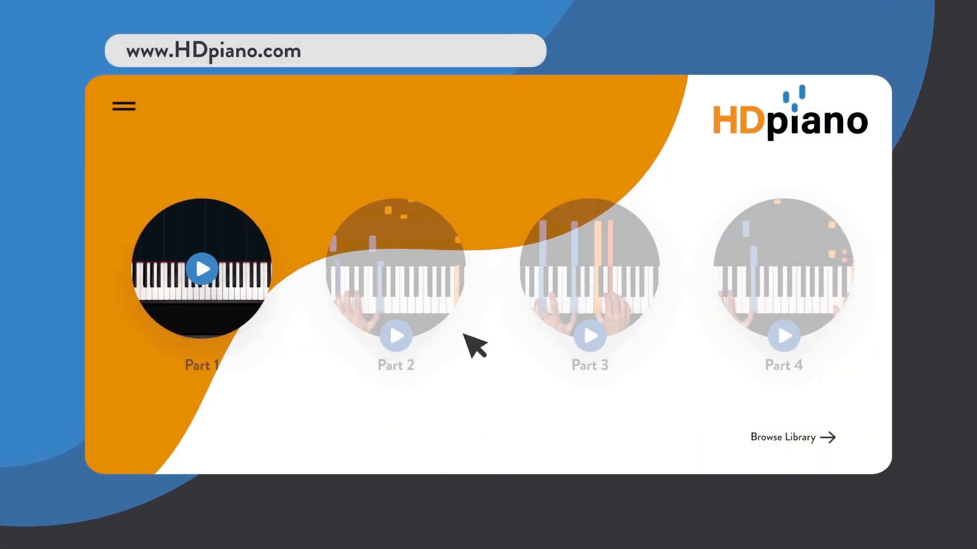
# Enlarge the Part 2 lesson video into the large player in the page centre
pyautogui.click(395, 335)
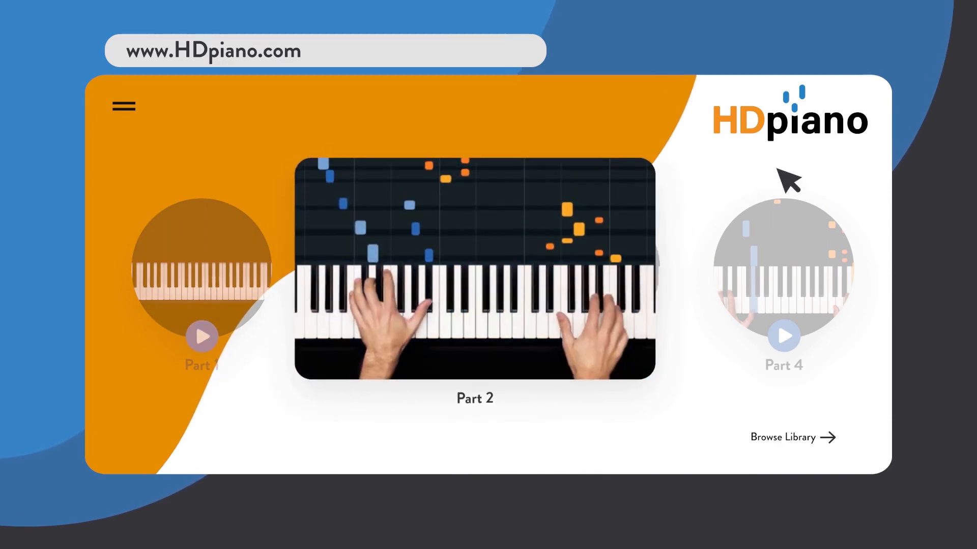